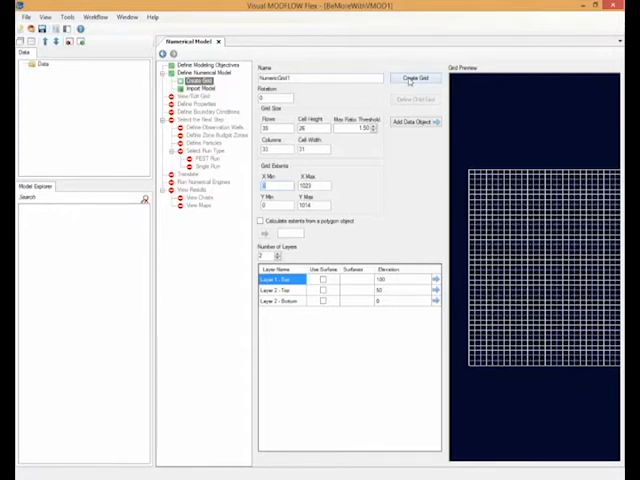
- Generate NumericGrid1 with 35 rows, 31 columns and two layers
left_click(416, 78)
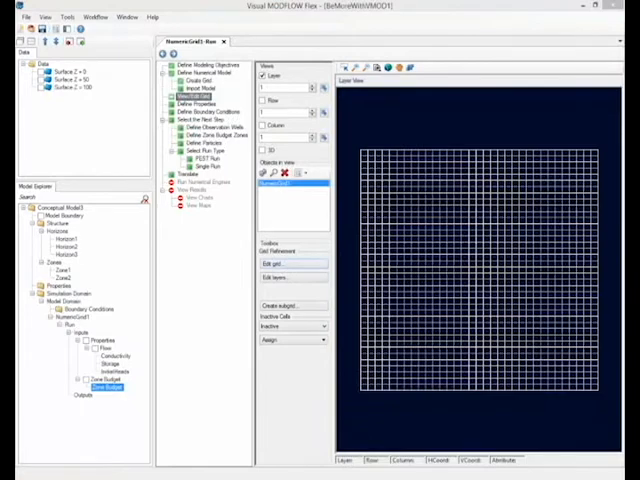
- Open the Edit grid dialog from Grid Refinement
left_click(290, 264)
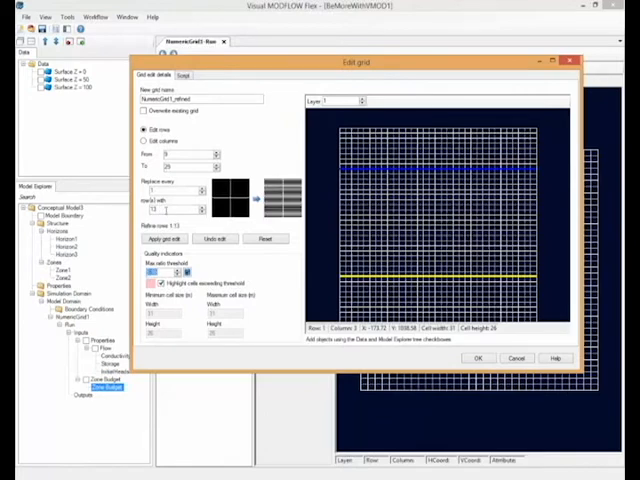
- Switch the Edit grid dialog to Edit columns and select the column replacement field
left_click(145, 141)
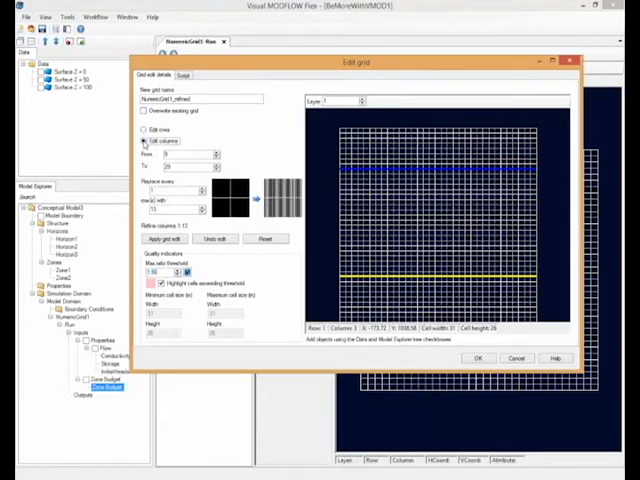
left_click(146, 141)
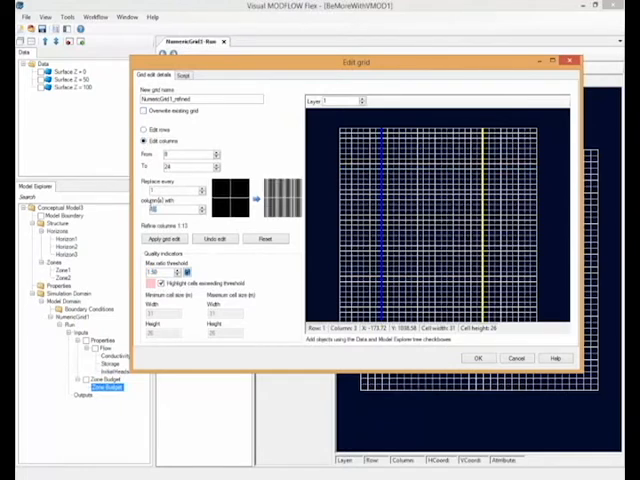